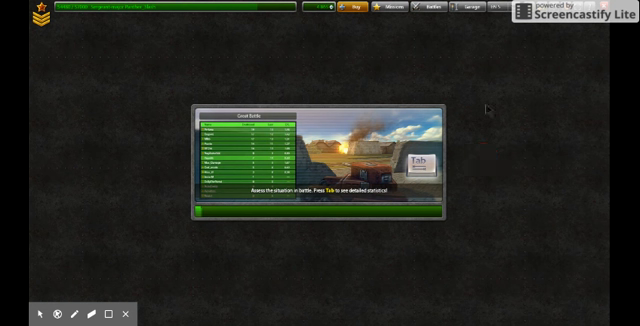
mouse_move(378, 105)
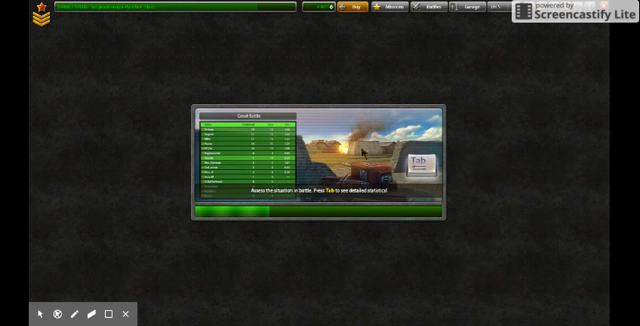
mouse_move(414, 243)
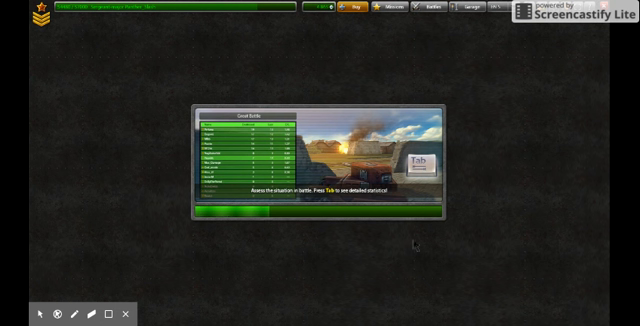
mouse_move(362, 147)
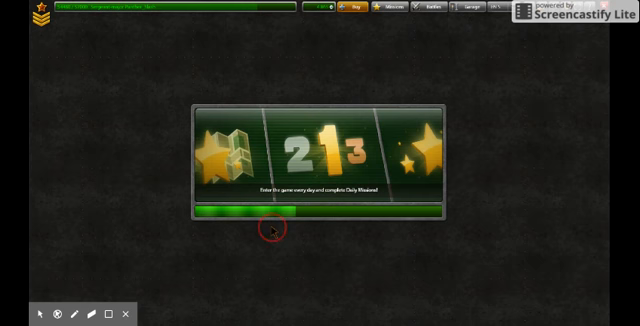
mouse_move(295, 119)
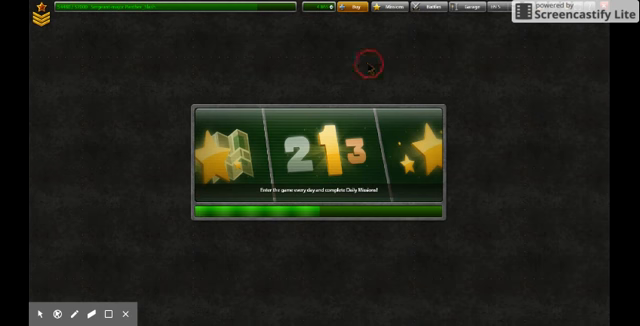
mouse_move(487, 48)
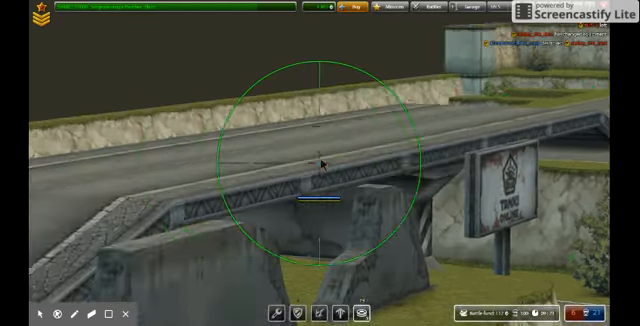
mouse_move(320, 160)
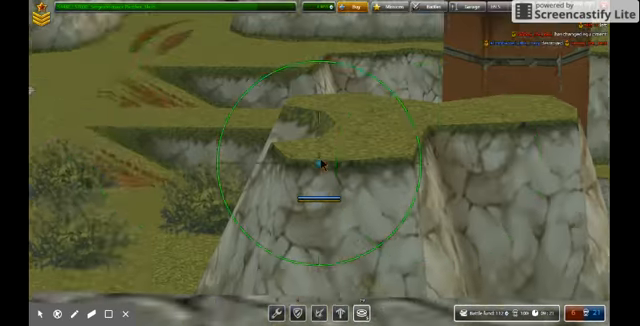